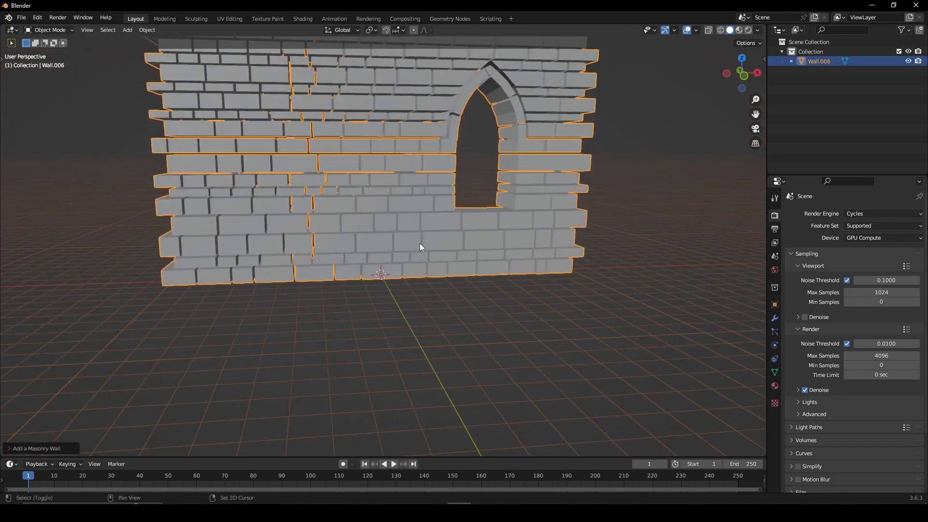
Lengthen the masonry wall, set its top size to 1.0, and remove the window opening
click(37, 448)
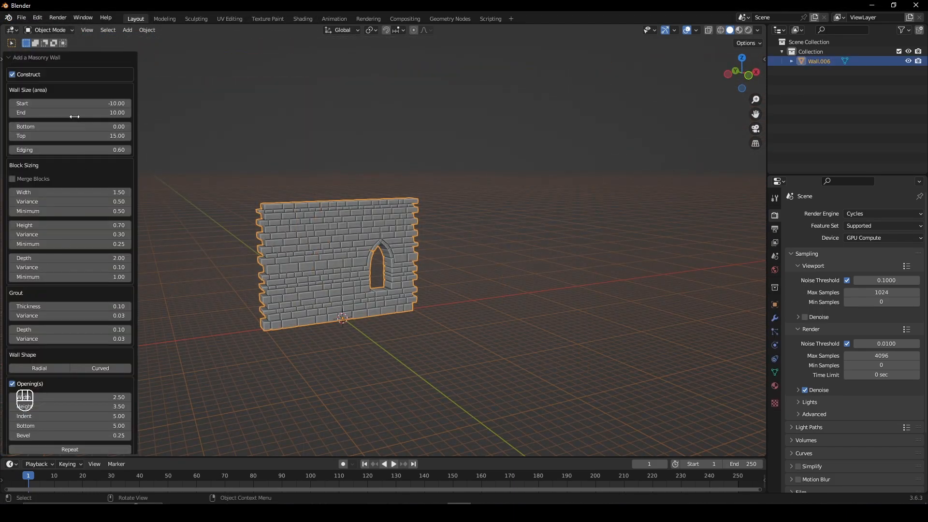
drag(69, 112, 107, 113)
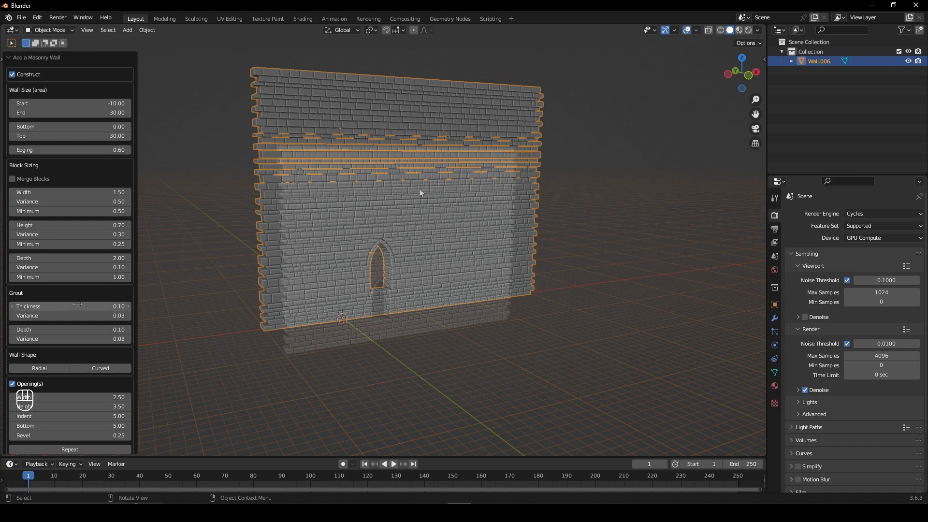
text(1.0)
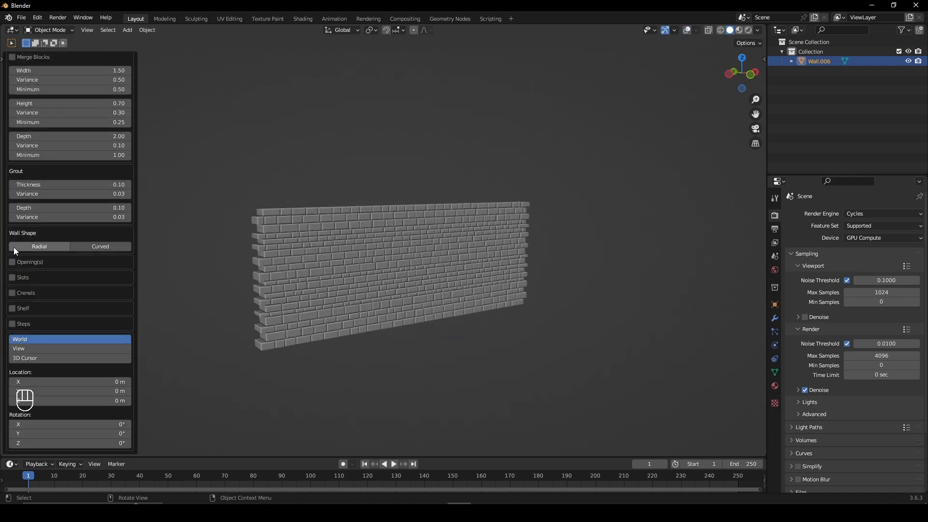
Re-enable the arched window opening, turn on crenels, and widen them with the Crenels Width slider
click(13, 261)
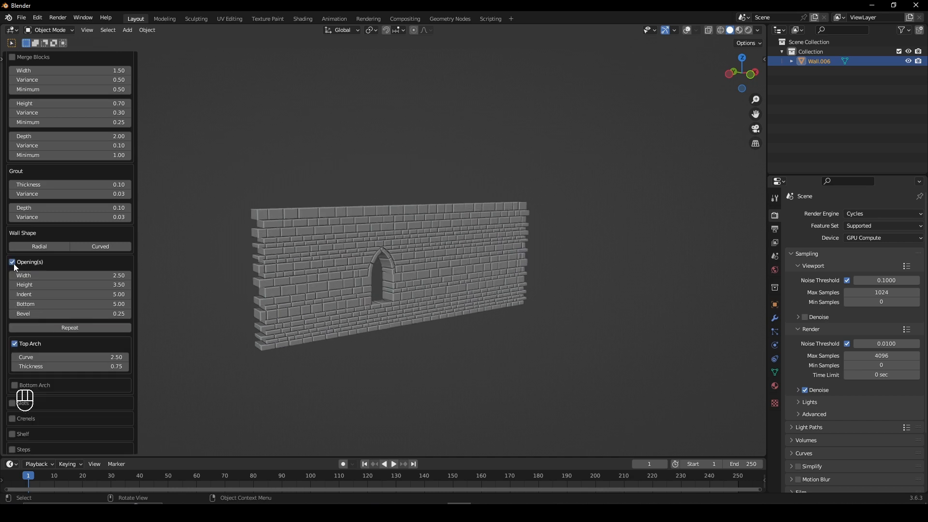
click(70, 327)
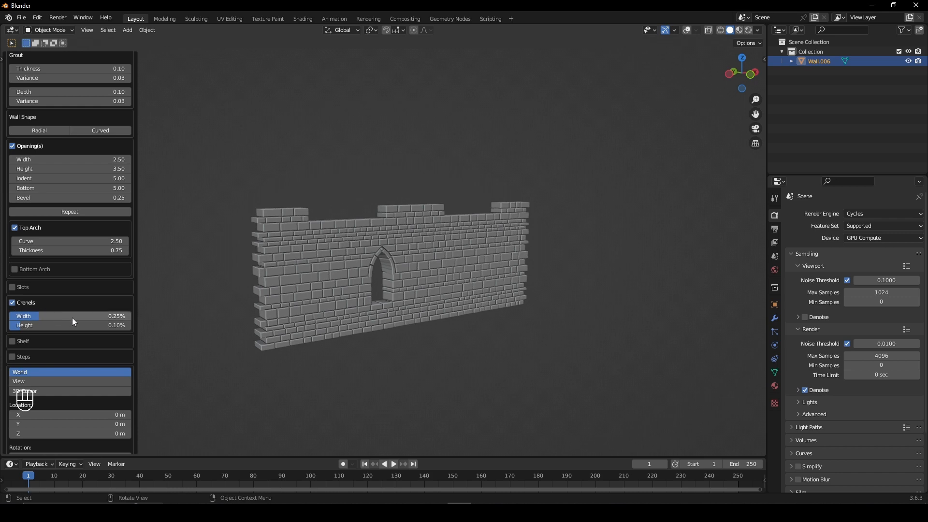
drag(35, 316, 71, 316)
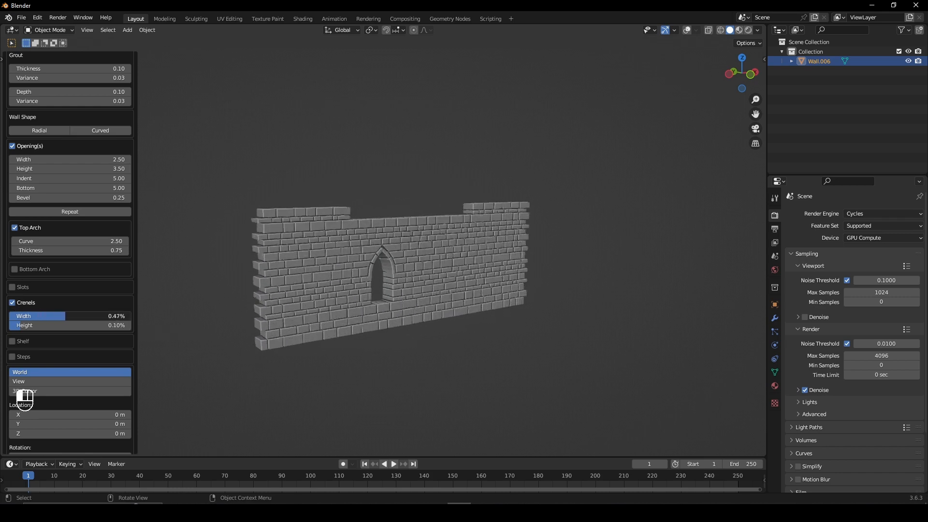
drag(59, 316, 77, 316)
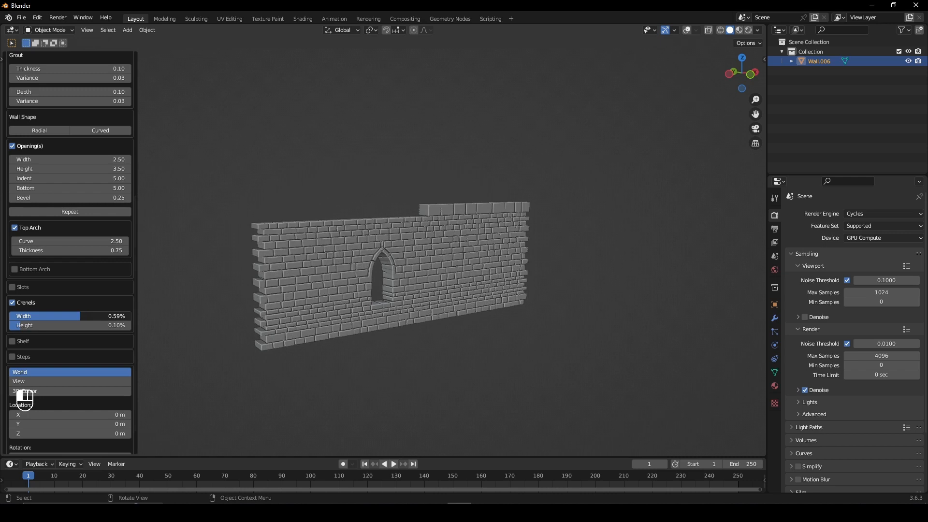
click(13, 146)
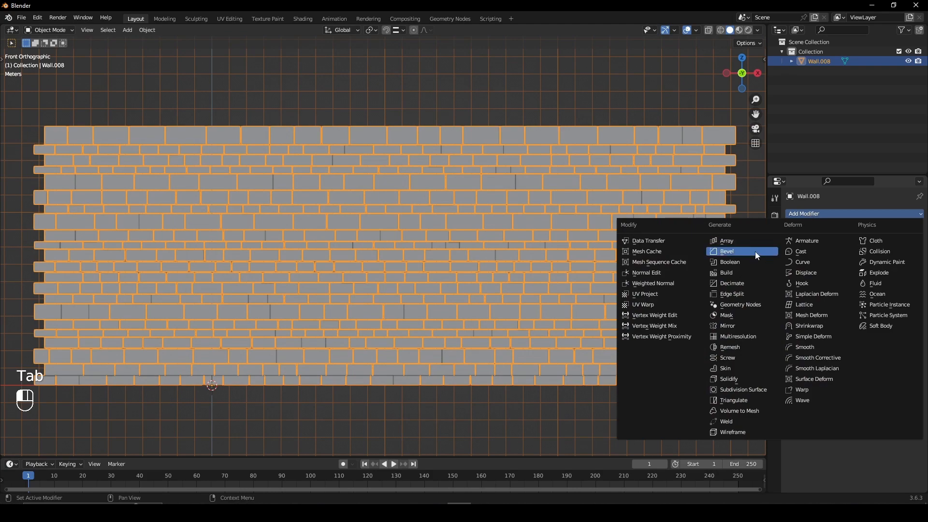
Add a Bevel modifier and a Simple Deform modifier set to Bend on Z
click(727, 250)
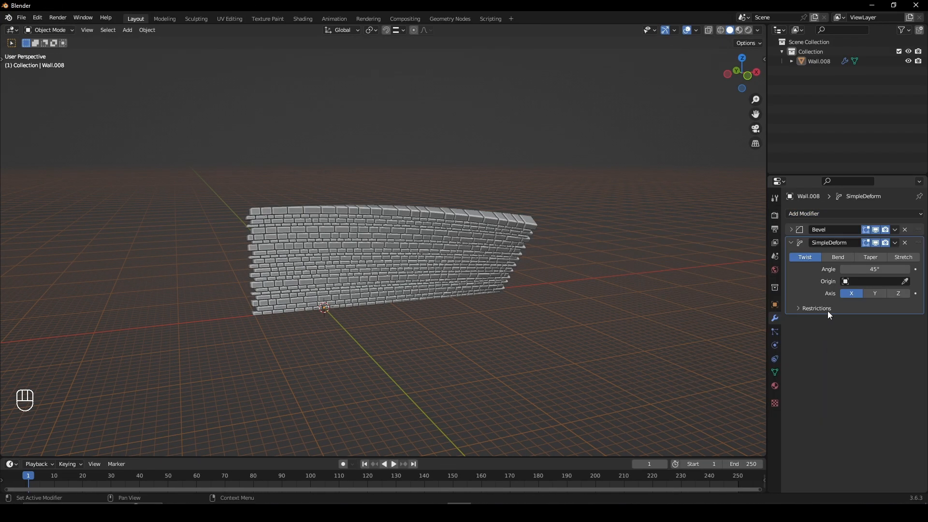
click(837, 256)
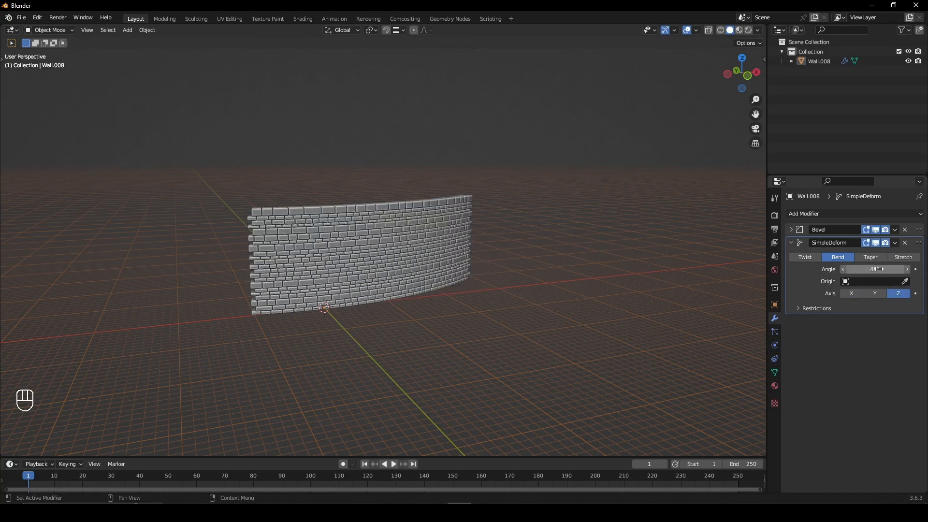